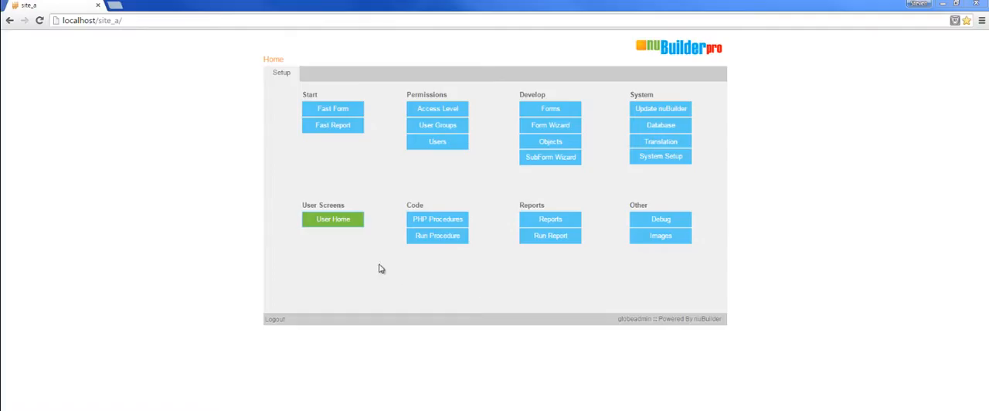
# Go to the Setup home page and bring up the empty Fast Form list.
pyautogui.click(333, 219)
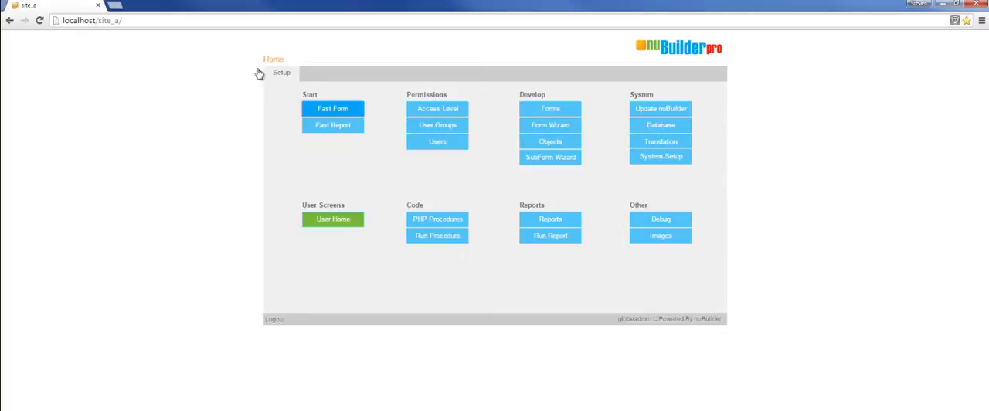
pyautogui.click(332, 108)
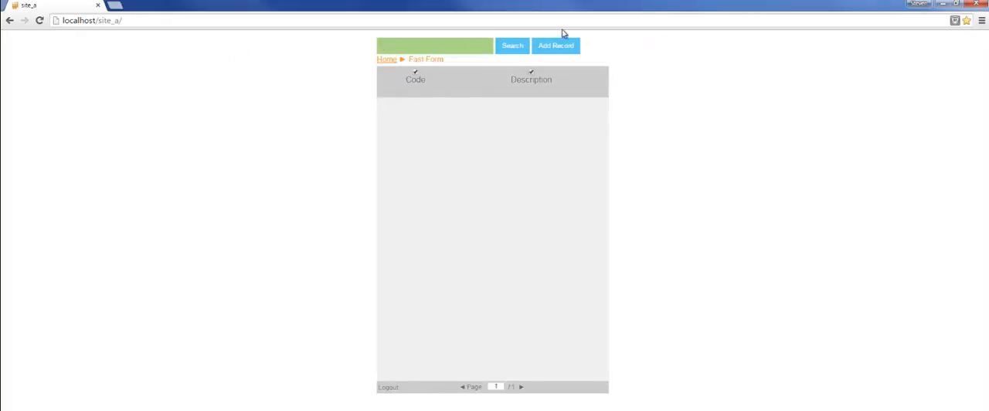
# Build and save an Employee fast form with Name, Address 1, Address 2, Email, Started and Notes fields.
pyautogui.click(556, 46)
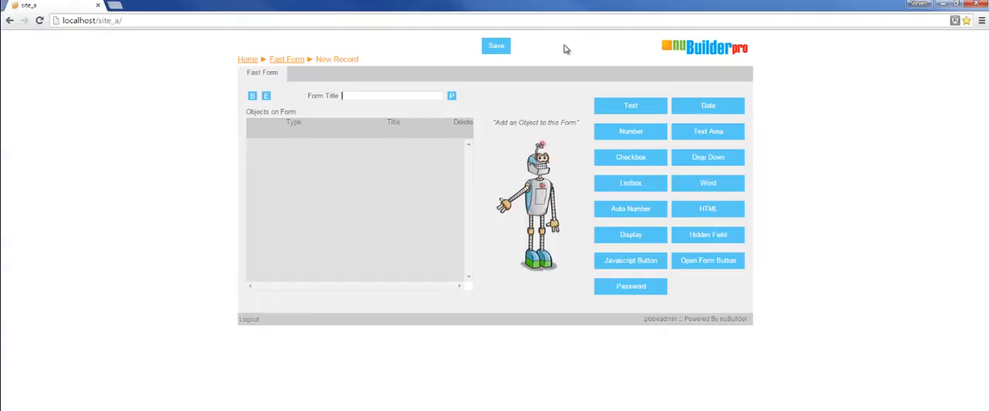
pyautogui.write('Employee')
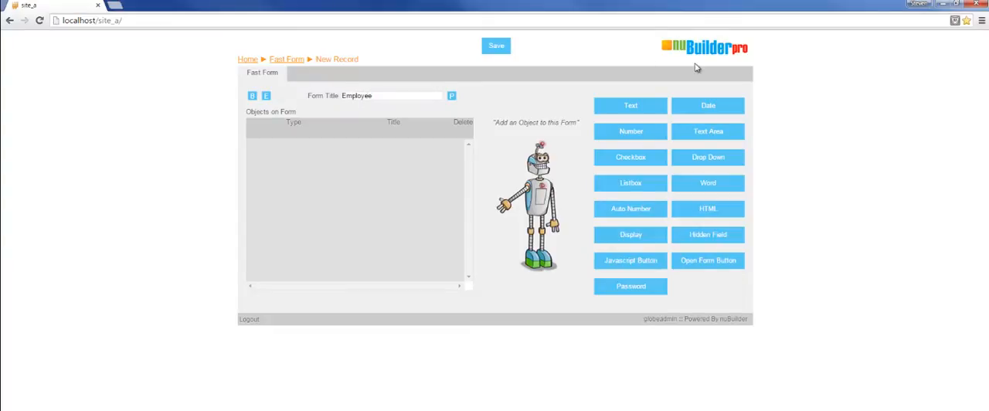
pyautogui.click(630, 105)
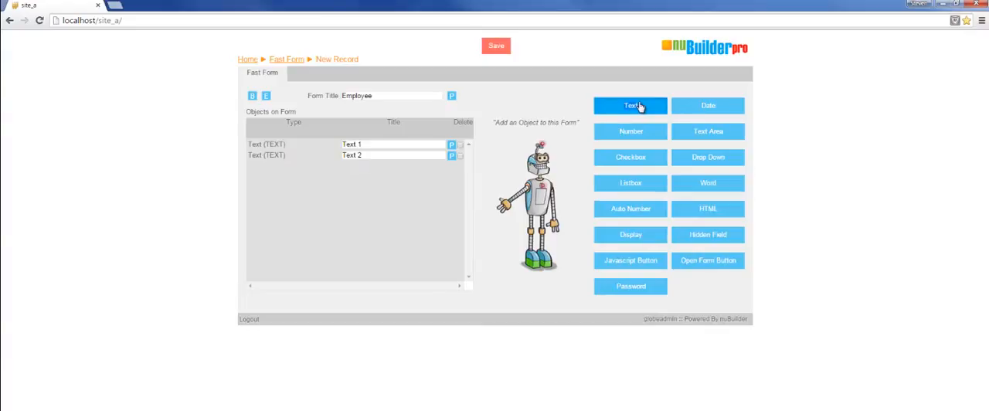
pyautogui.click(629, 105)
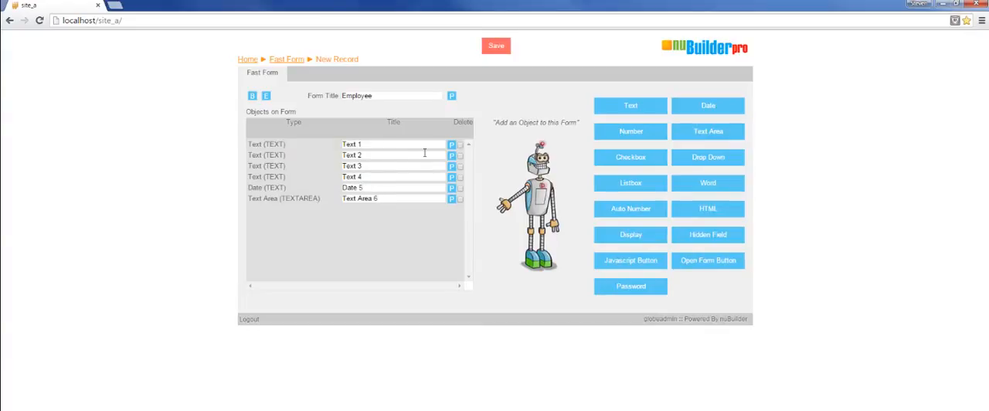
pyautogui.write('Address 1')
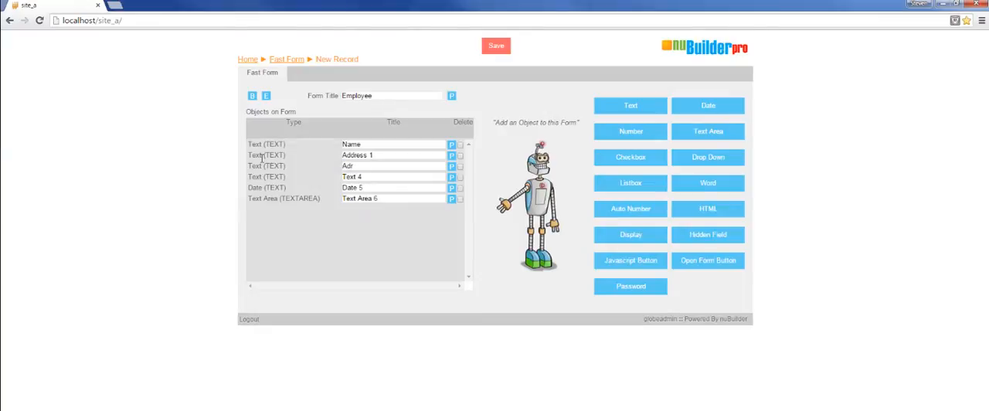
pyautogui.write('Address 2')
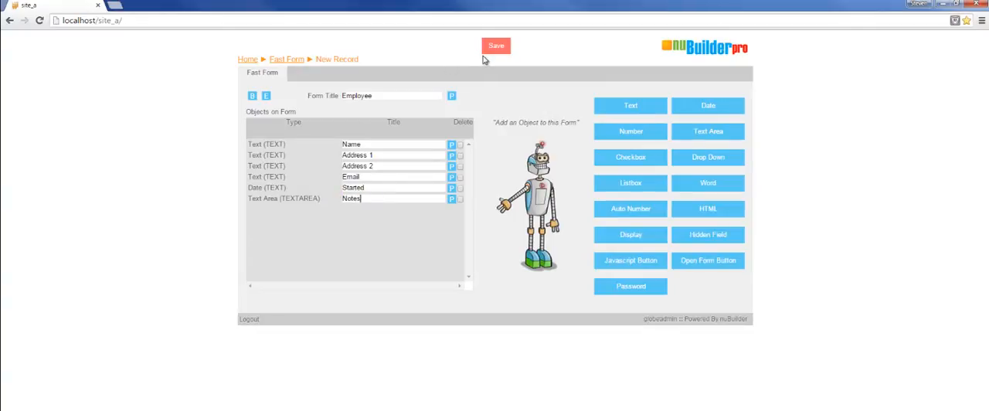
pyautogui.click(495, 46)
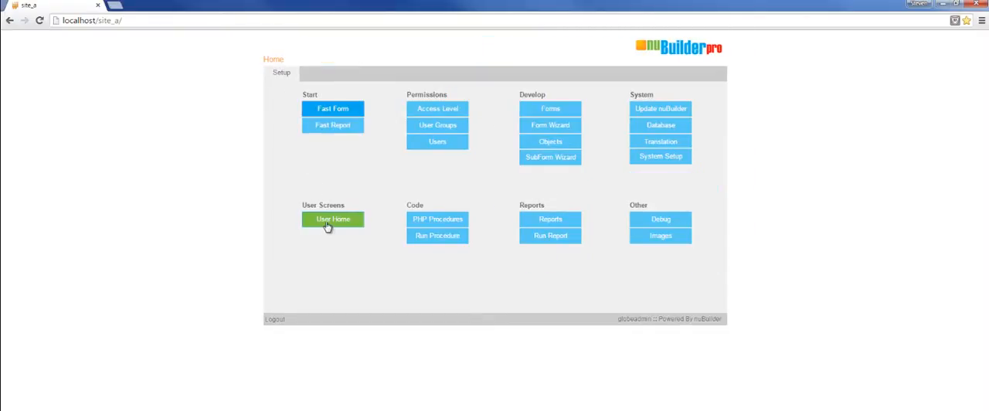
# From User Home, start a new Employee record ready for layout editing.
pyautogui.click(333, 219)
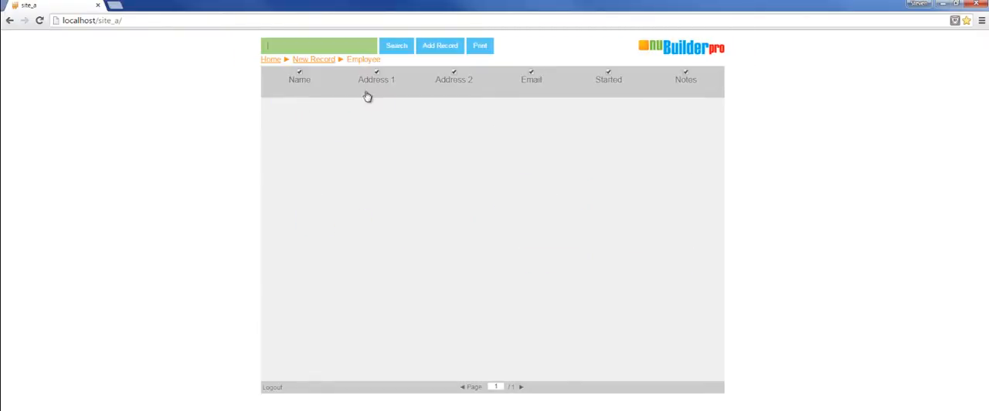
pyautogui.click(439, 45)
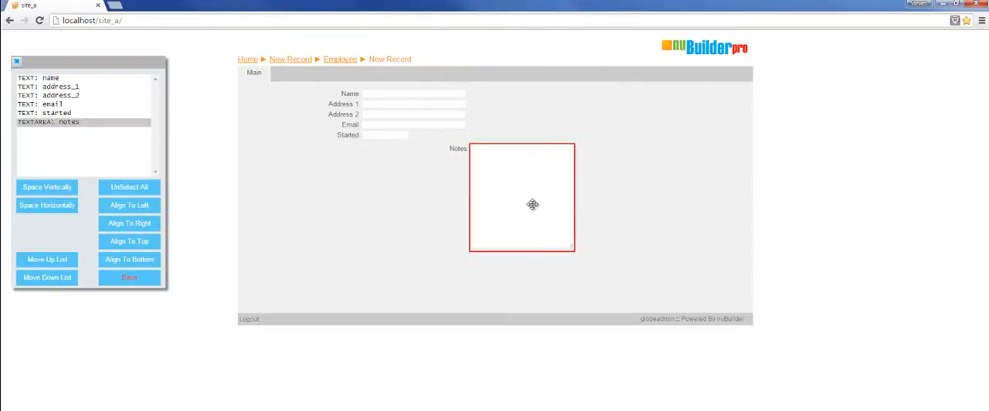
# Drag Notes to the right and move the Name-to-Started fields lower on the left.
pyautogui.moveTo(533, 204); pyautogui.dragTo(555, 195)
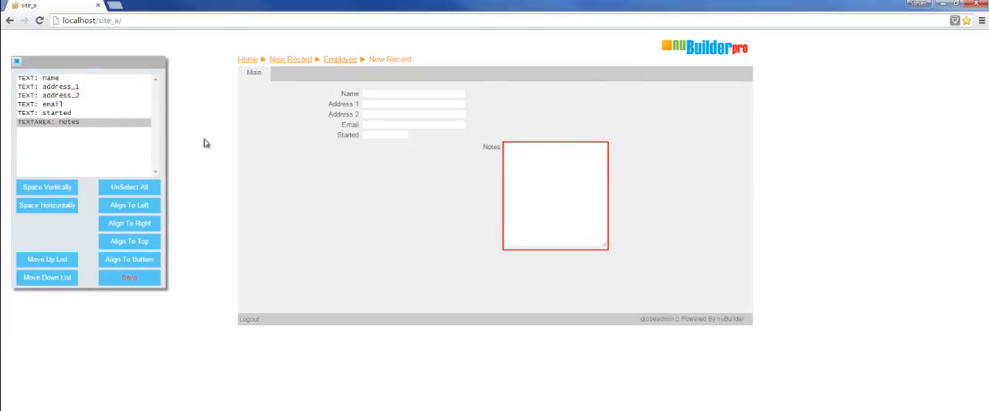
pyautogui.click(128, 186)
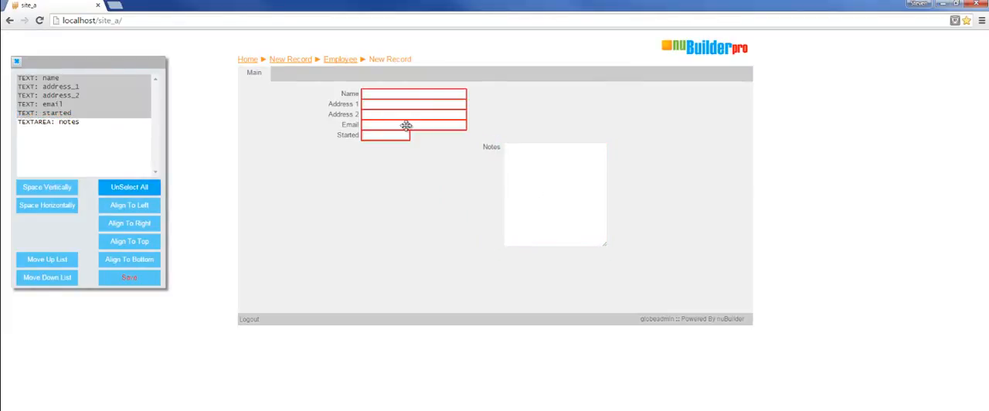
pyautogui.moveTo(405, 114); pyautogui.dragTo(382, 194)
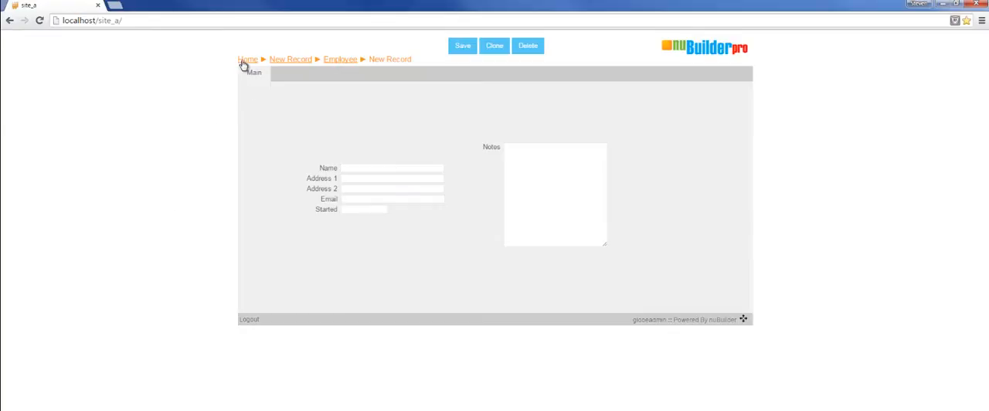
# Reopen the Employee fast form, add a drop-down renamed Full Time, and save it.
pyautogui.click(247, 59)
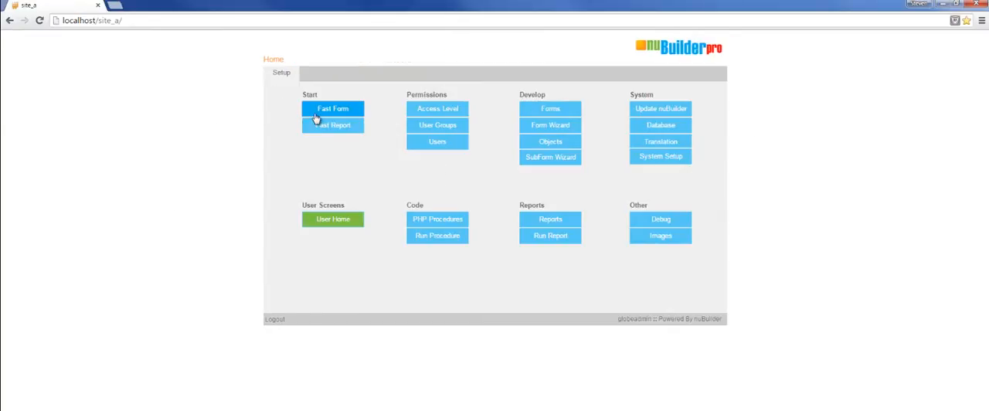
pyautogui.click(332, 108)
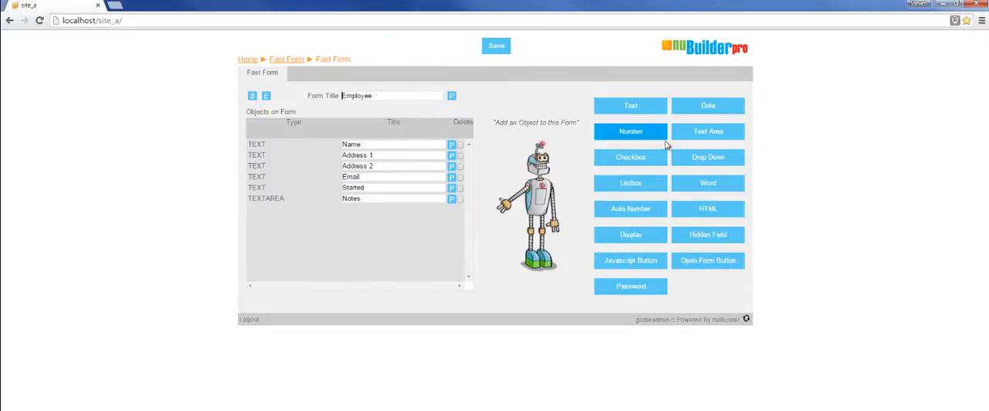
pyautogui.click(708, 156)
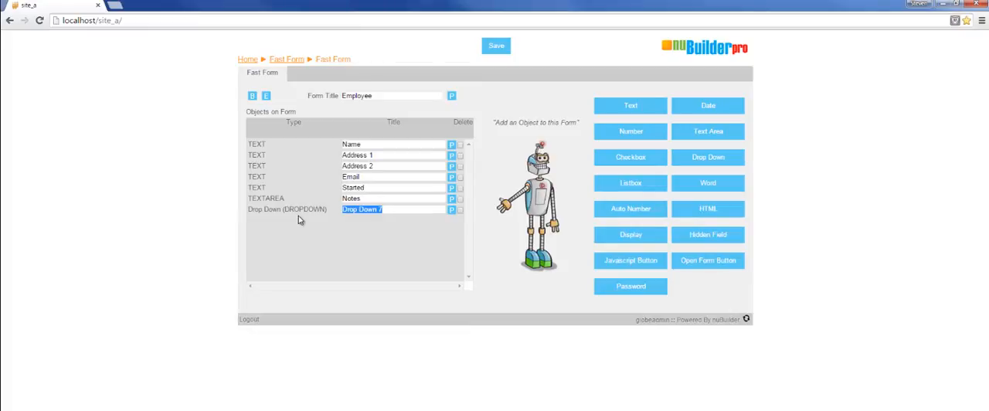
pyautogui.write('Full Time')
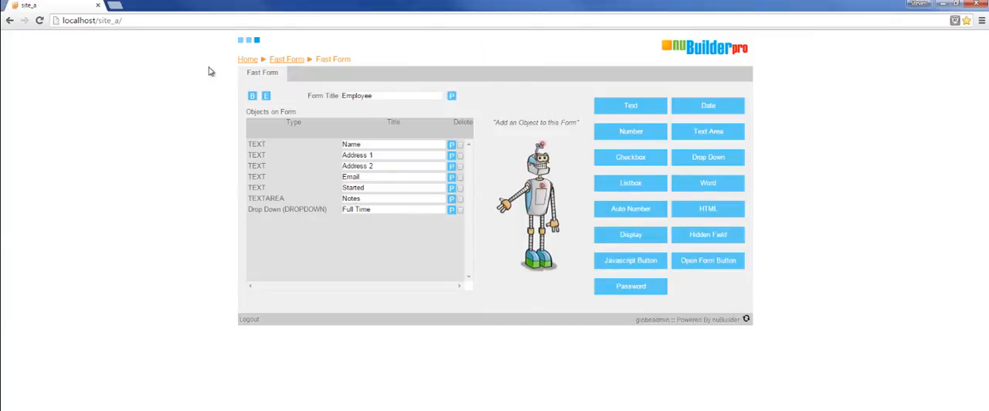
pyautogui.click(248, 59)
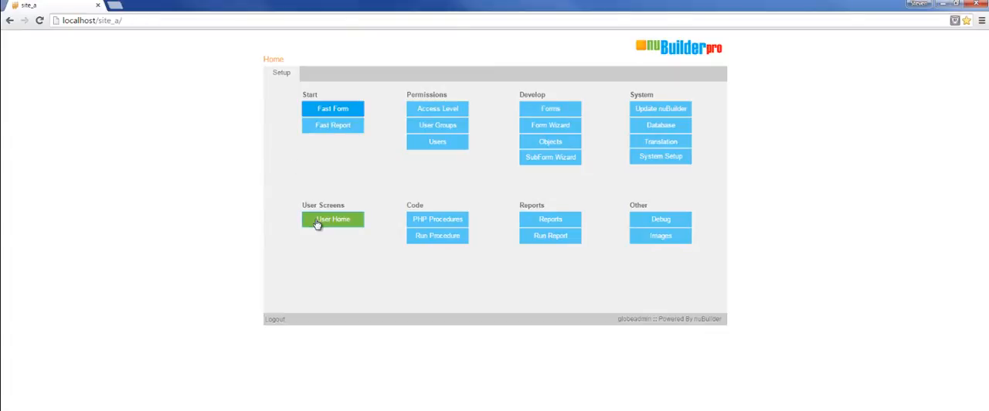
# From User Home, start a new Employee record now showing the Full Time dropdown.
pyautogui.click(332, 219)
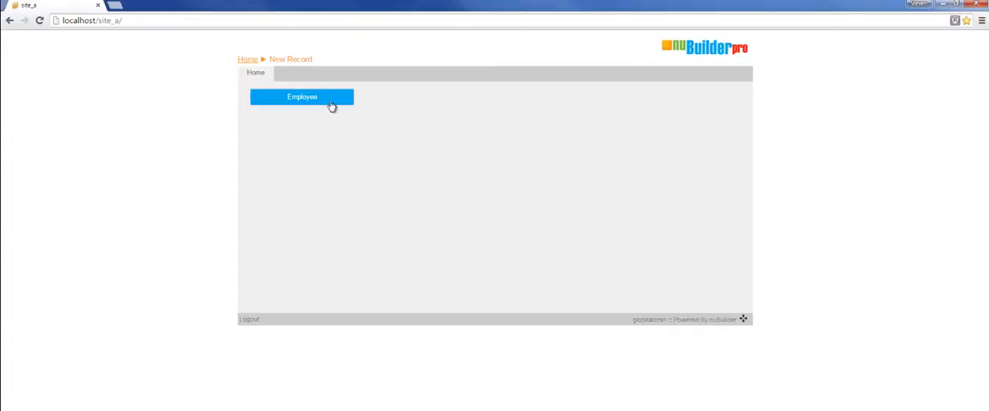
pyautogui.click(301, 96)
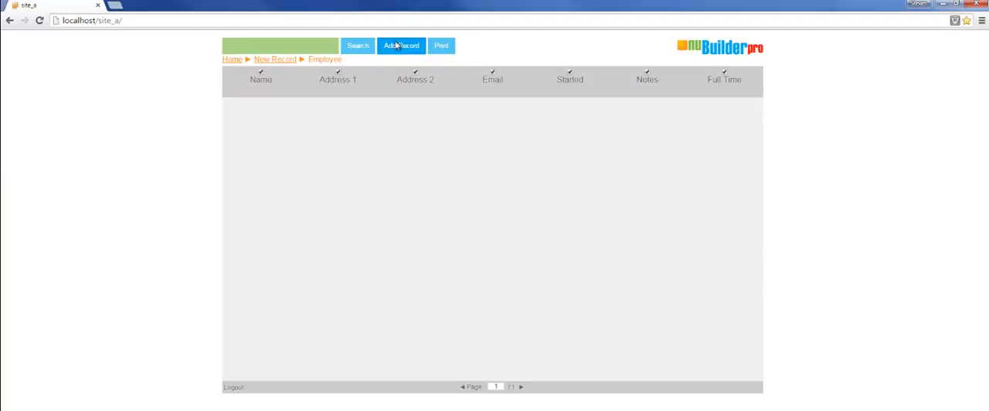
pyautogui.click(400, 45)
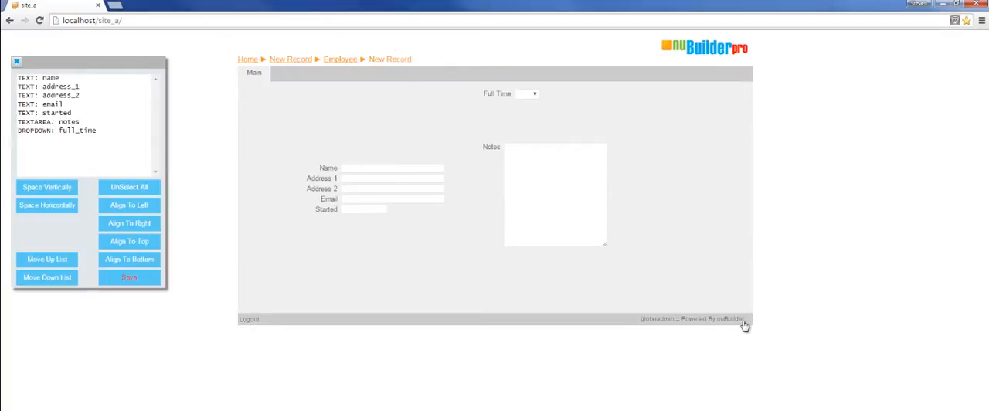
# Align the Full Time dropdown below Started with the other left-hand fields.
pyautogui.click(528, 93)
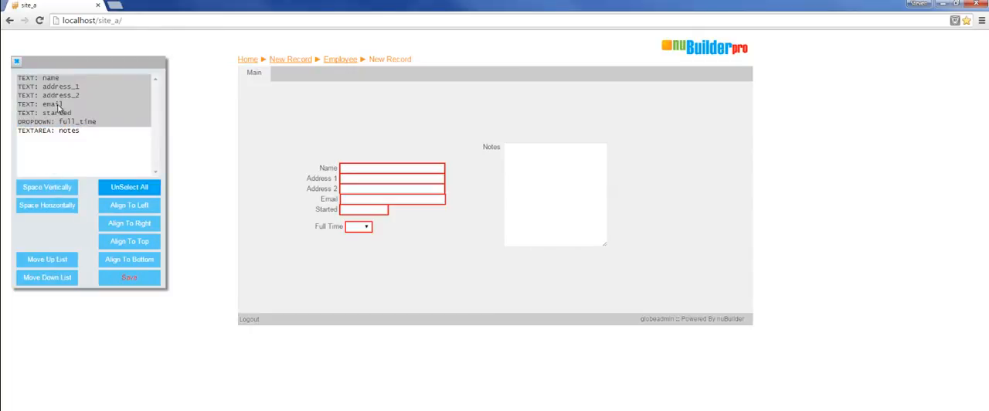
pyautogui.click(129, 205)
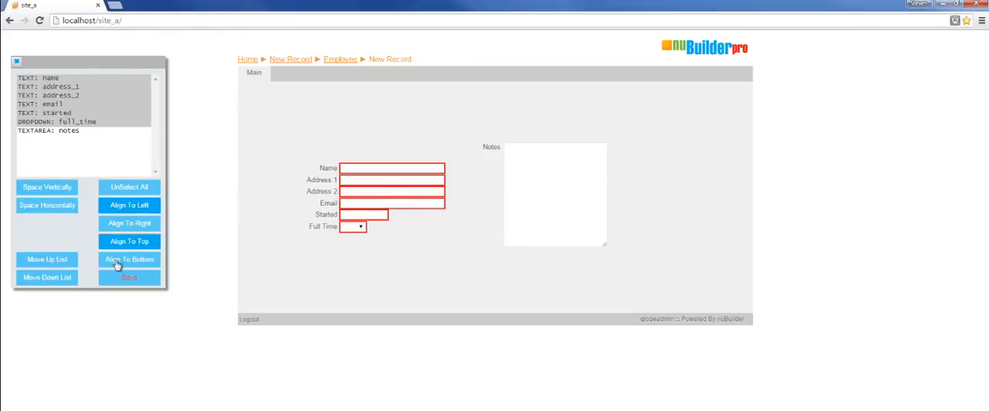
pyautogui.click(129, 278)
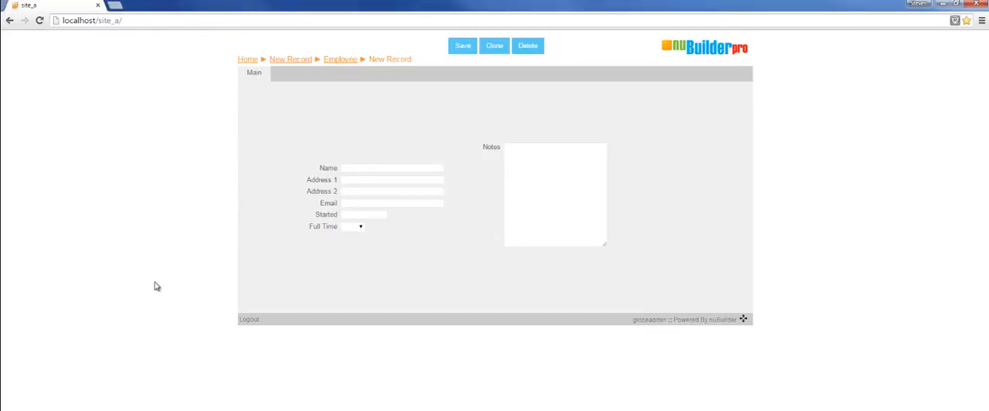
# Return to the Setup home and bring up the Fast Form list showing Employee.
pyautogui.click(248, 59)
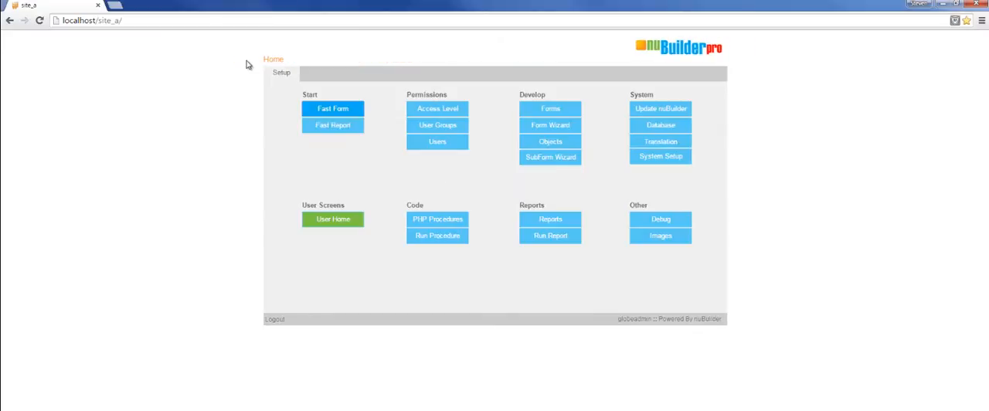
pyautogui.click(332, 108)
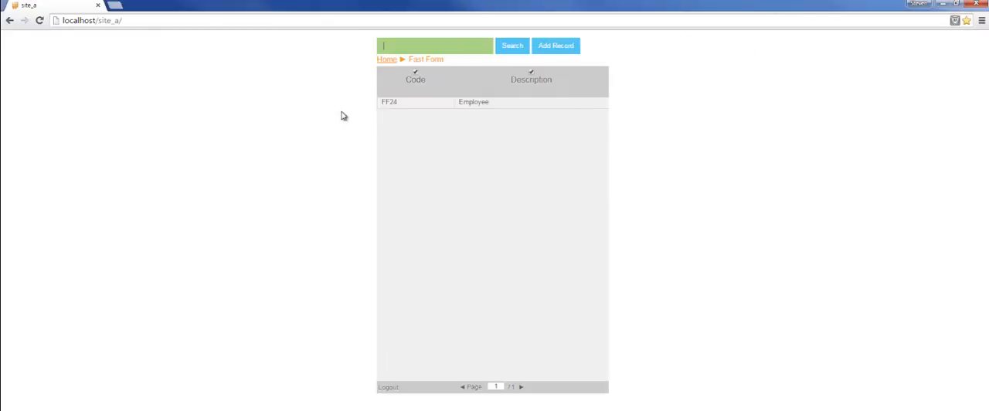
# In the Employee fast form, set the Notes area's Width Pixels to 400 and save it.
pyautogui.click(474, 101)
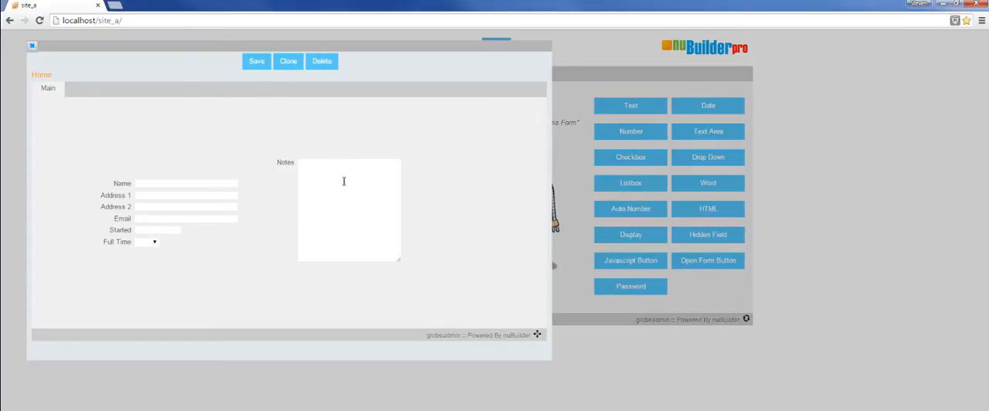
pyautogui.moveTo(29, 42)
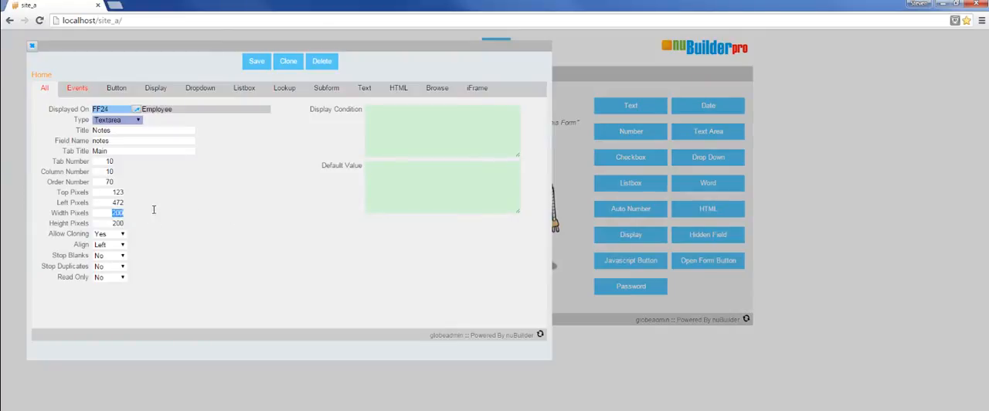
pyautogui.write('400')
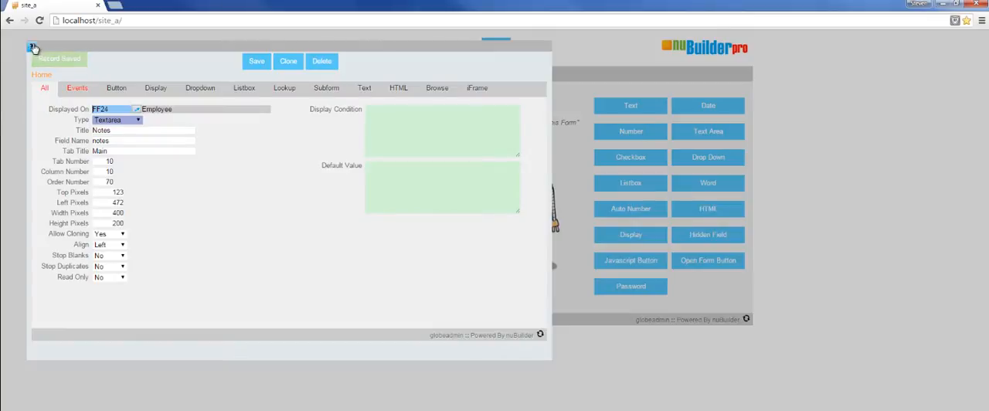
pyautogui.click(33, 48)
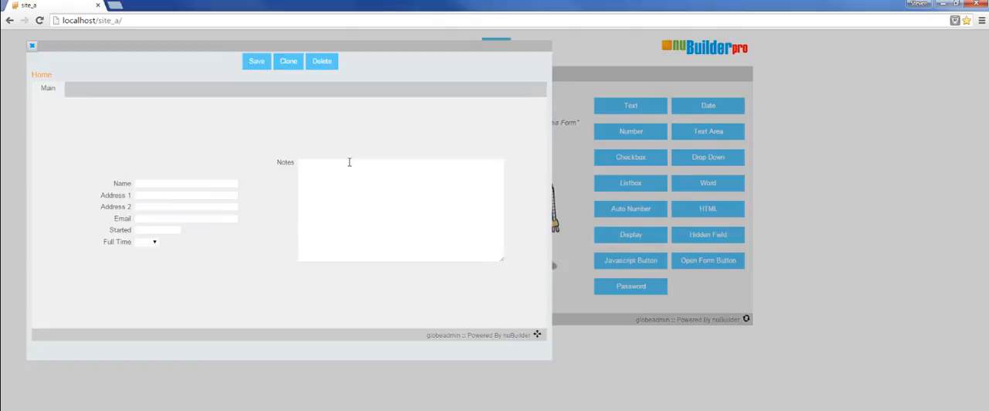
pyautogui.moveTo(111, 65)
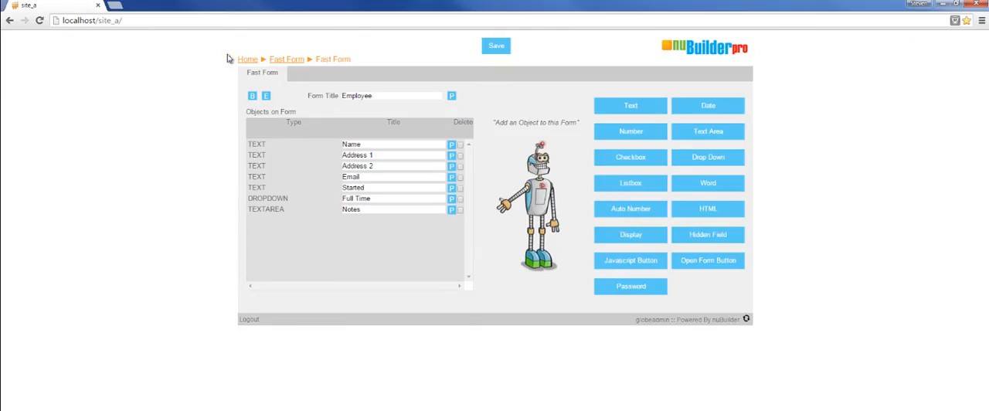
# Go Home, then User Home, and bring up the still-empty Employee list.
pyautogui.click(247, 58)
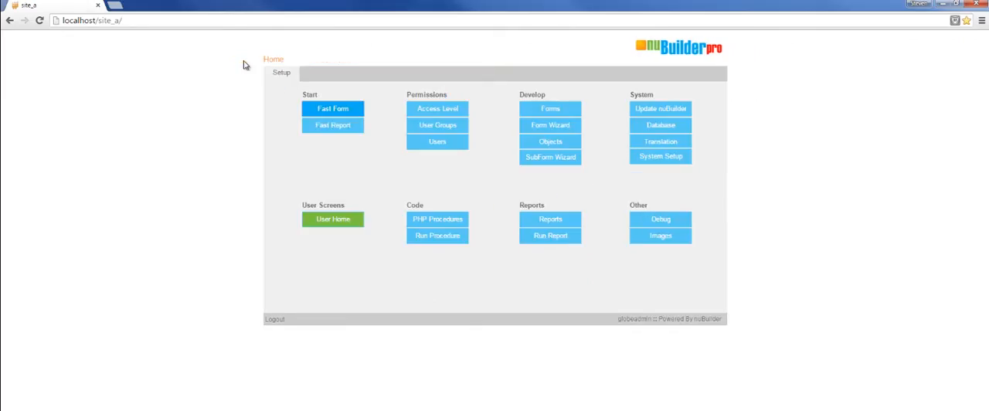
pyautogui.click(332, 218)
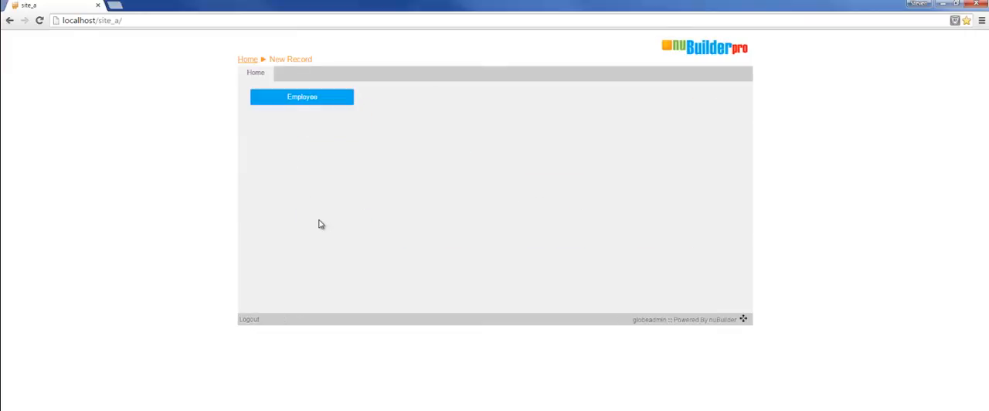
pyautogui.click(301, 97)
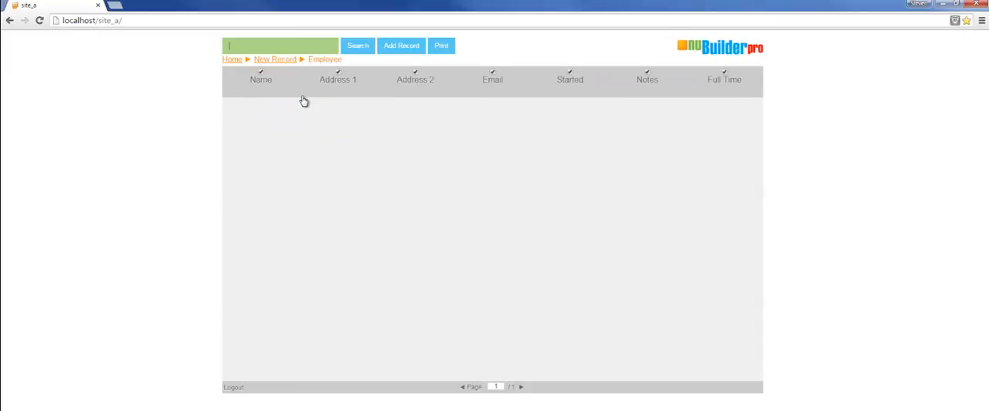
pyautogui.click(401, 45)
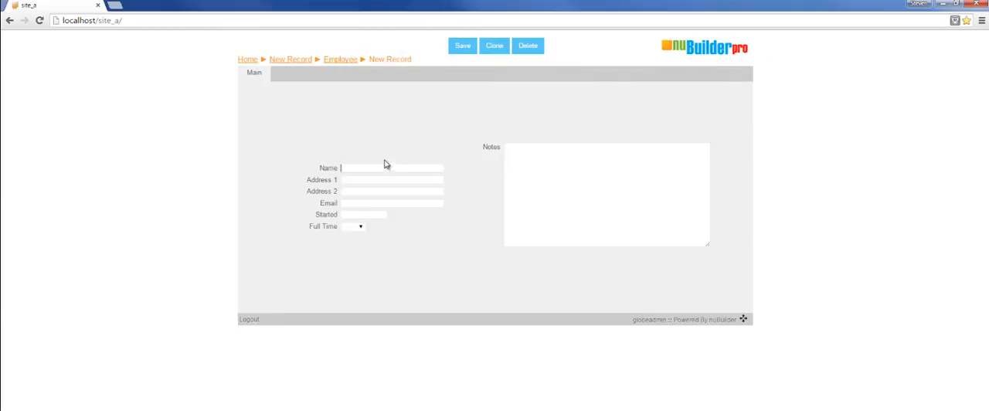
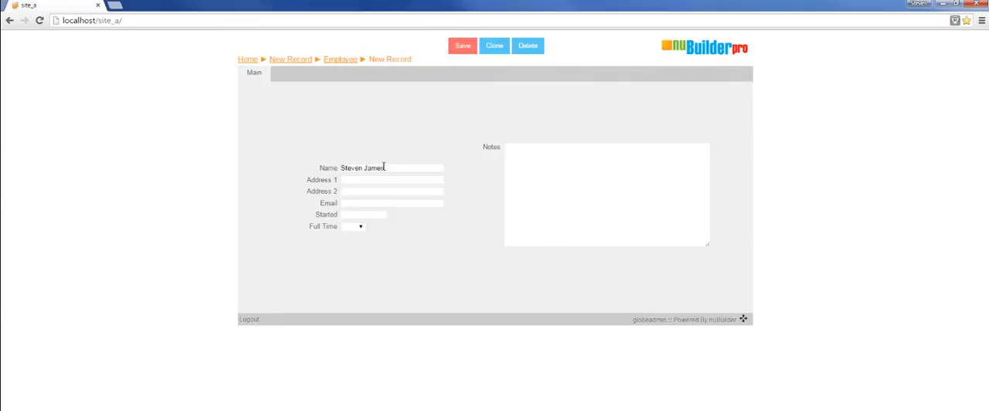
pyautogui.write('Hacher')
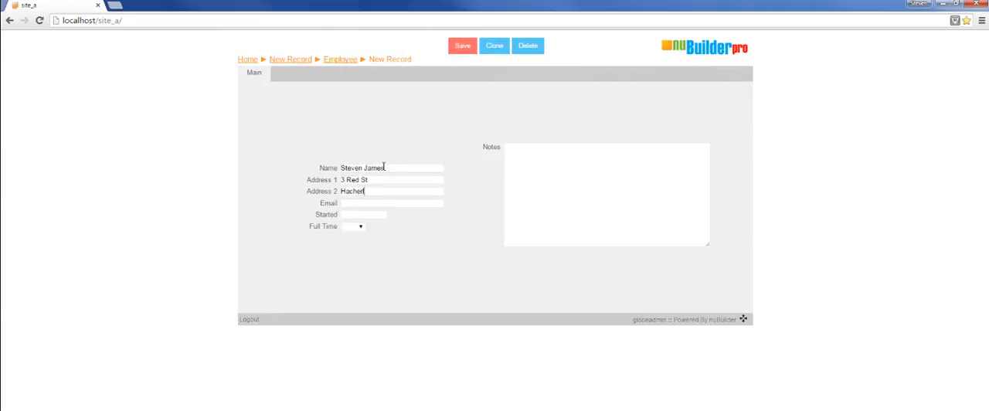
pyautogui.write('steven@email.com')
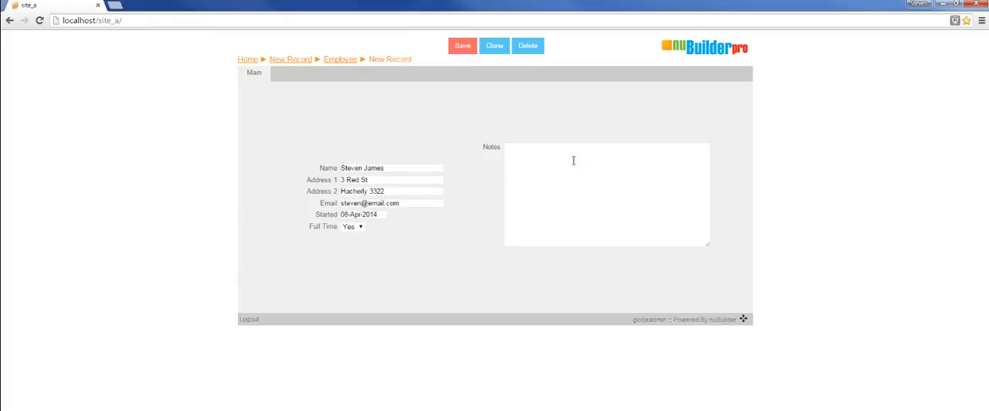
pyautogui.write('Rides his bike to')
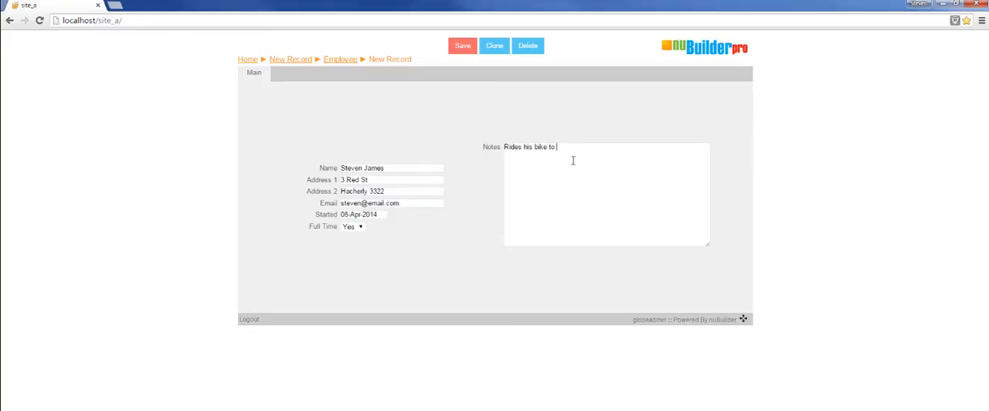
pyautogui.write('work')
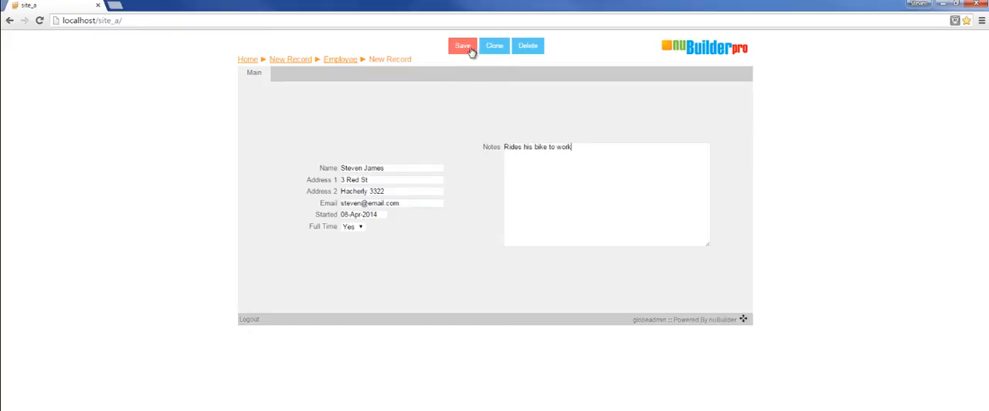
pyautogui.click(463, 46)
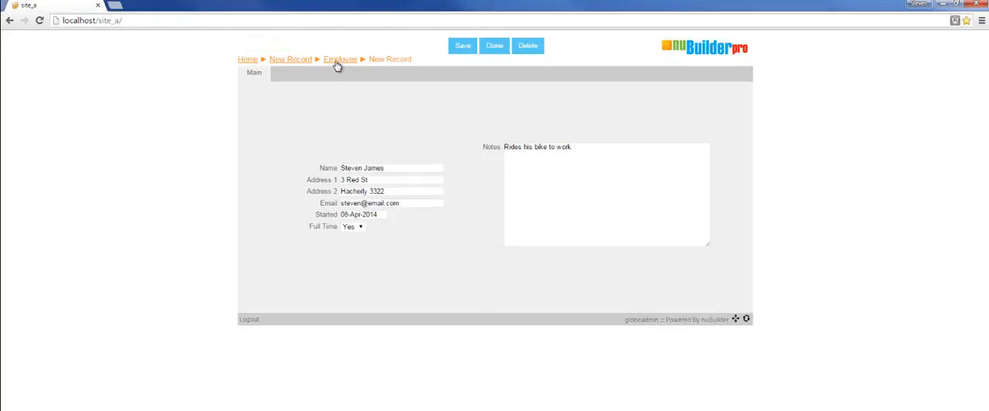
pyautogui.click(340, 59)
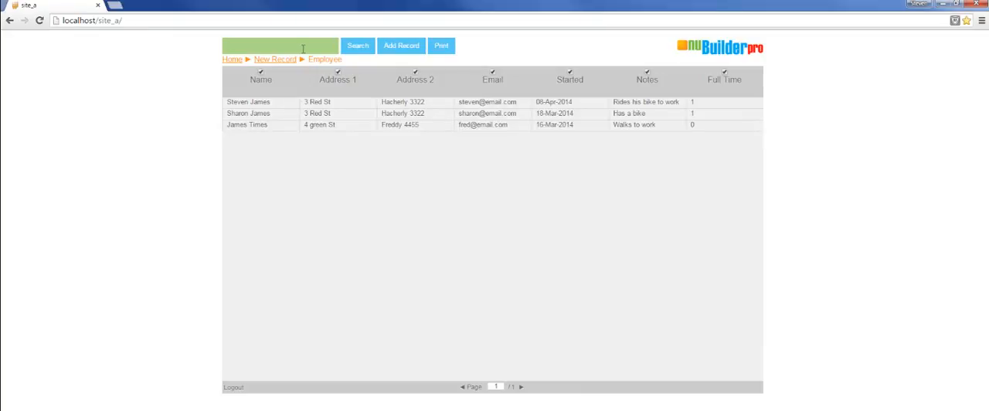
pyautogui.write('ja')
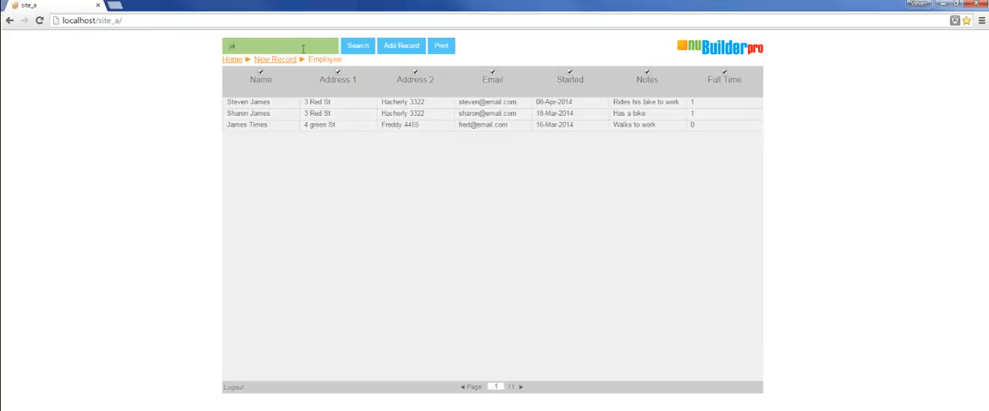
pyautogui.write('jame')
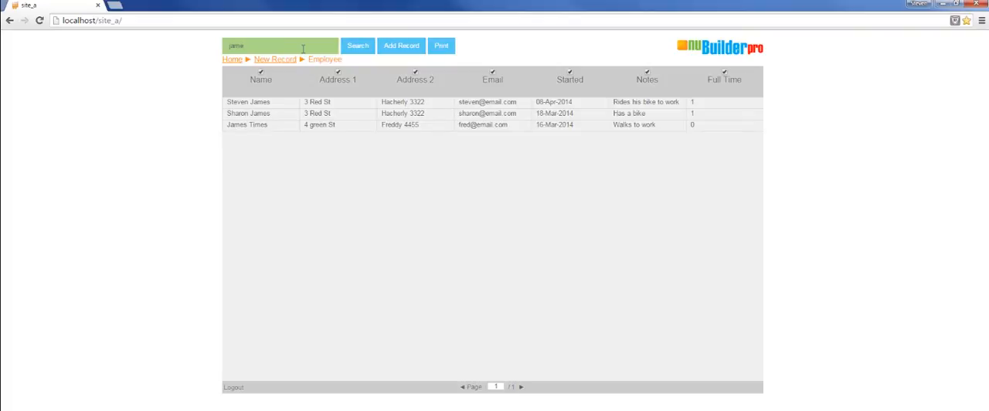
pyautogui.click(357, 45)
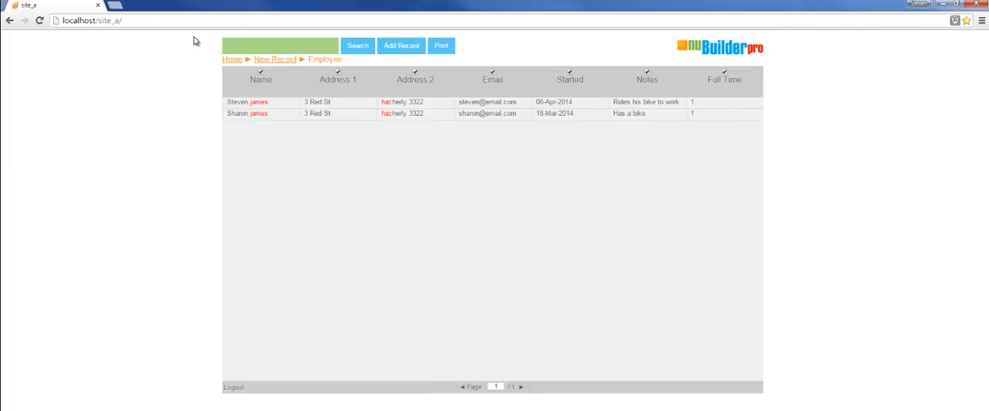
# Clear the search and sort all three employees by Started, latest first.
pyautogui.click(337, 79)
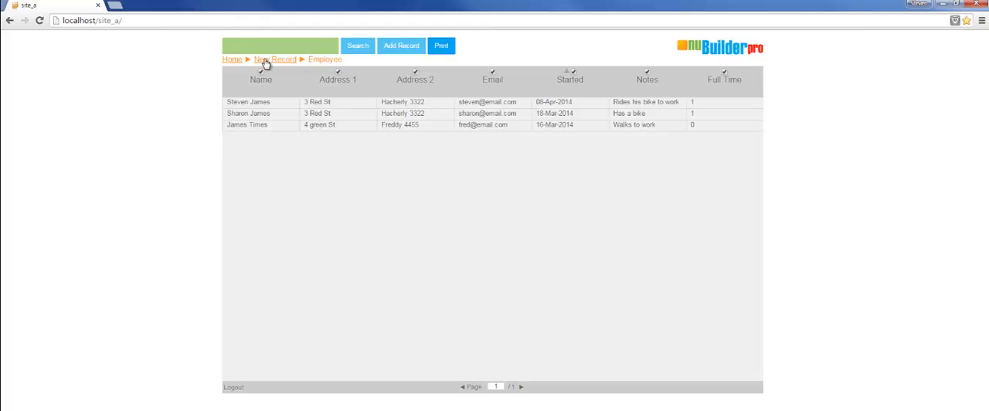
# Return from the employee list to the Setup home page via the Home breadcrumb.
pyautogui.click(232, 59)
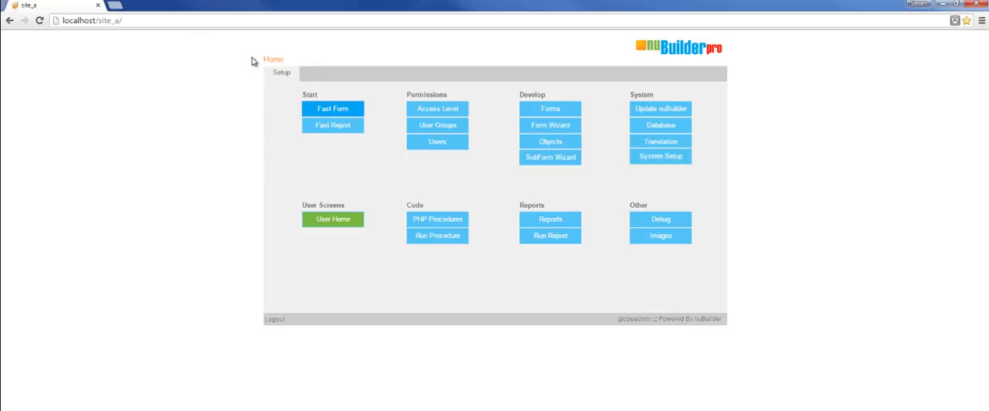
pyautogui.moveTo(333, 108)
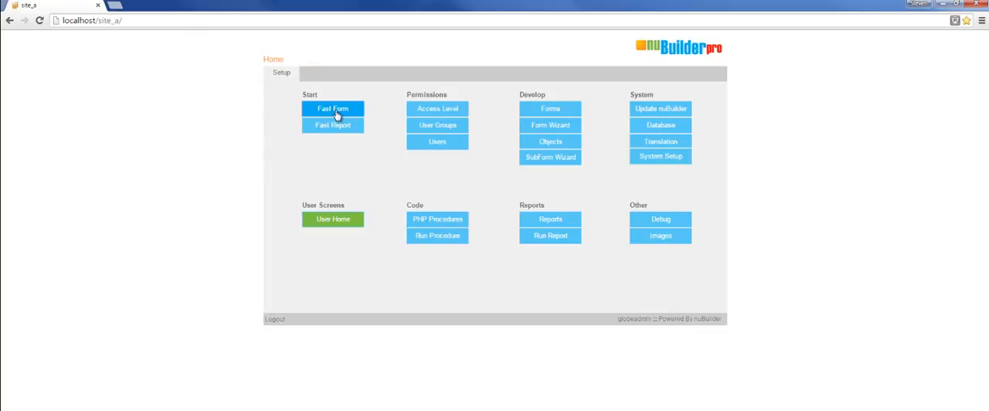